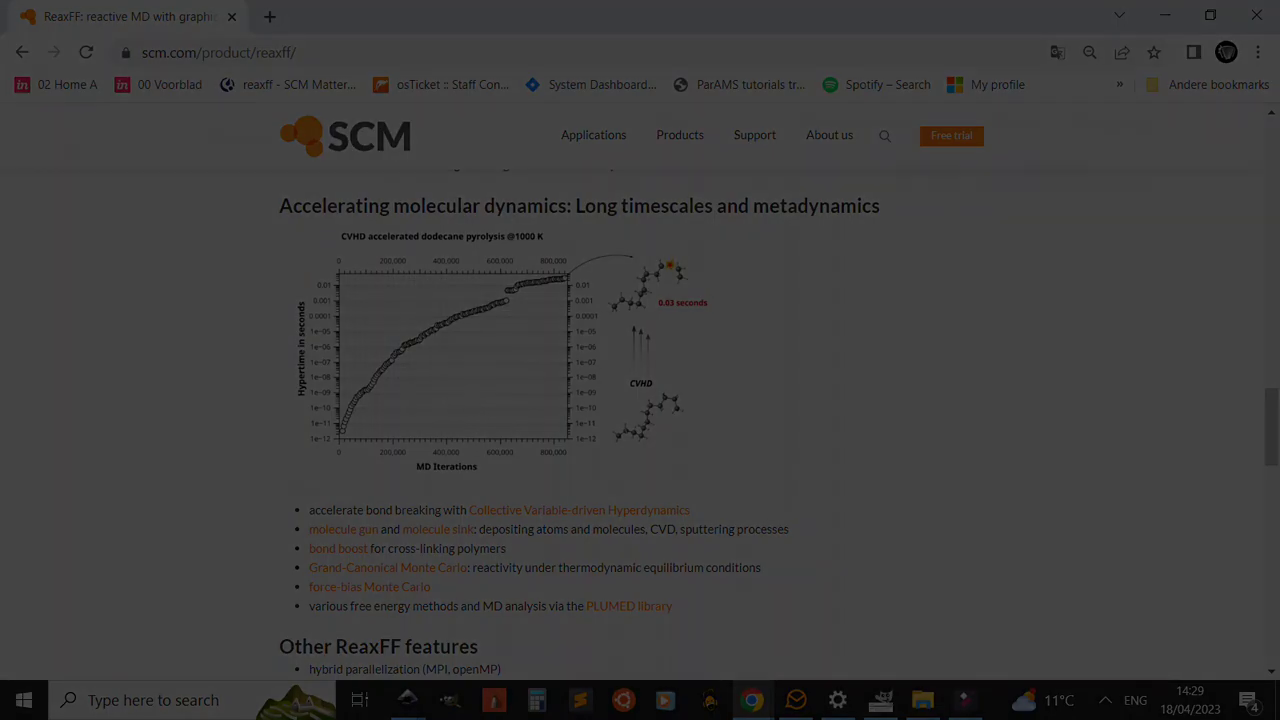
# Step: Read down the tutorial page through the Background, The System and Preparation sections
pyautogui.click(578, 510)
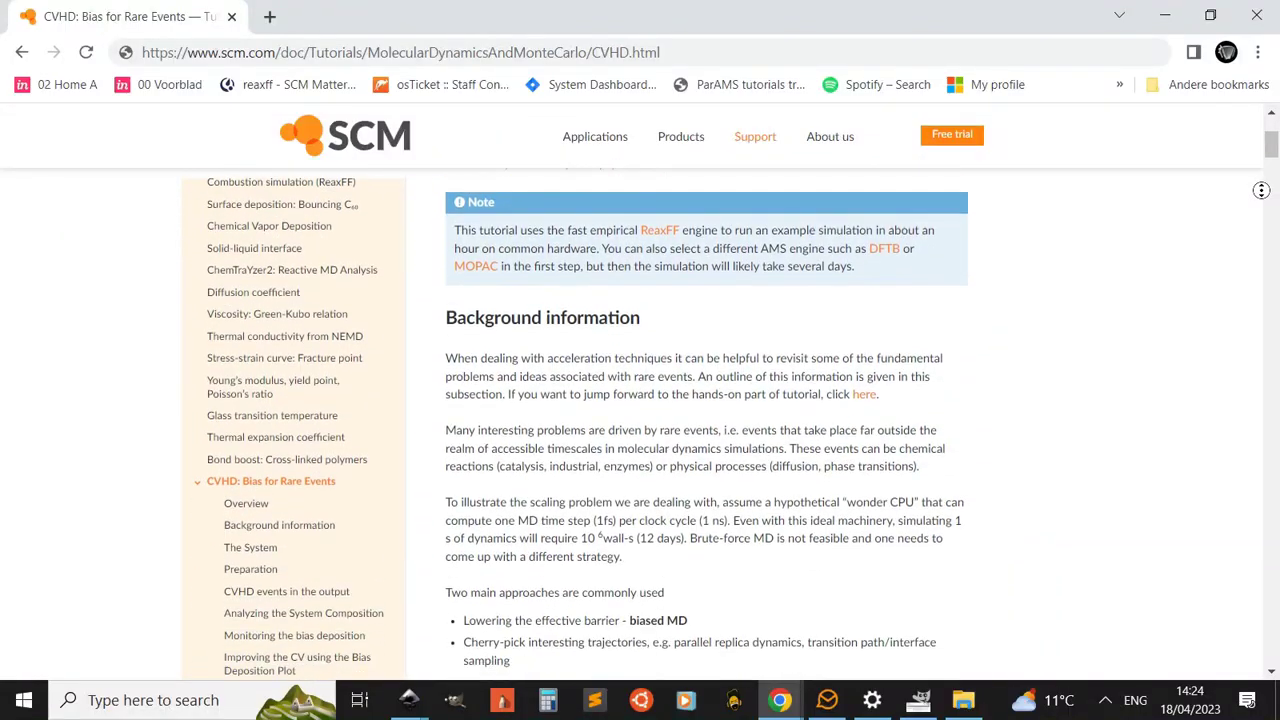
pyautogui.scroll(-3)
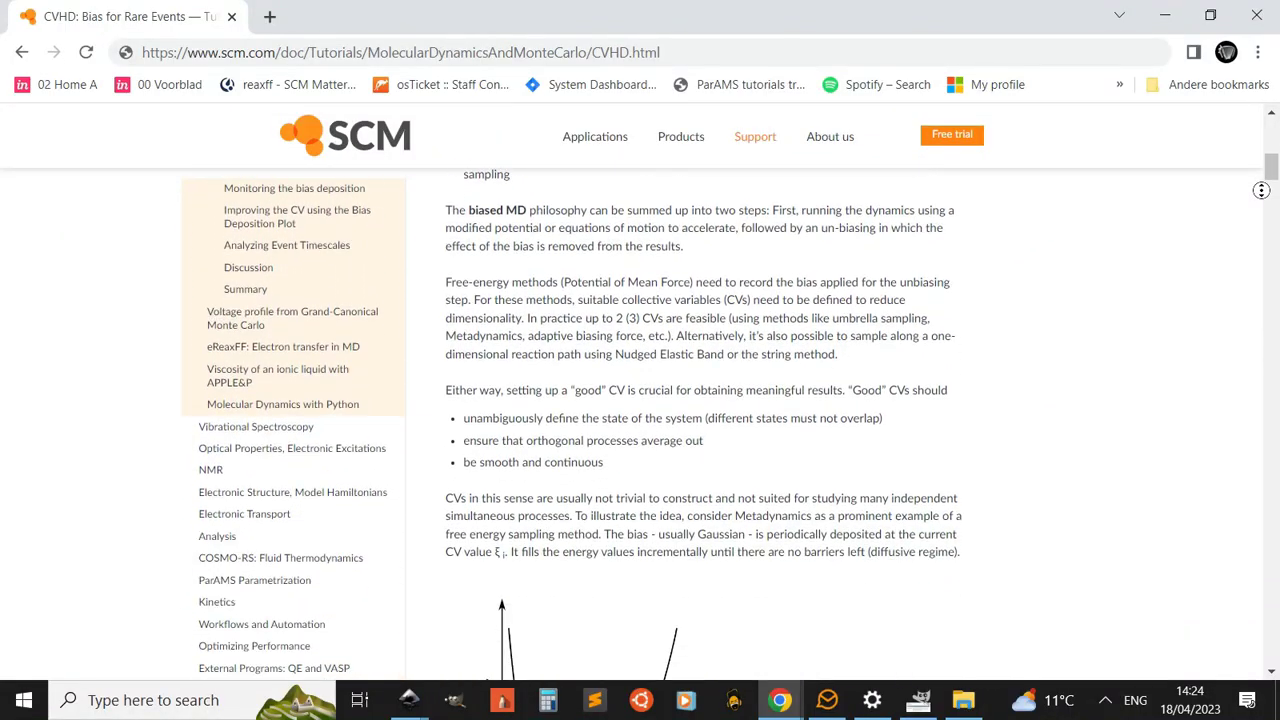
pyautogui.scroll(-3)
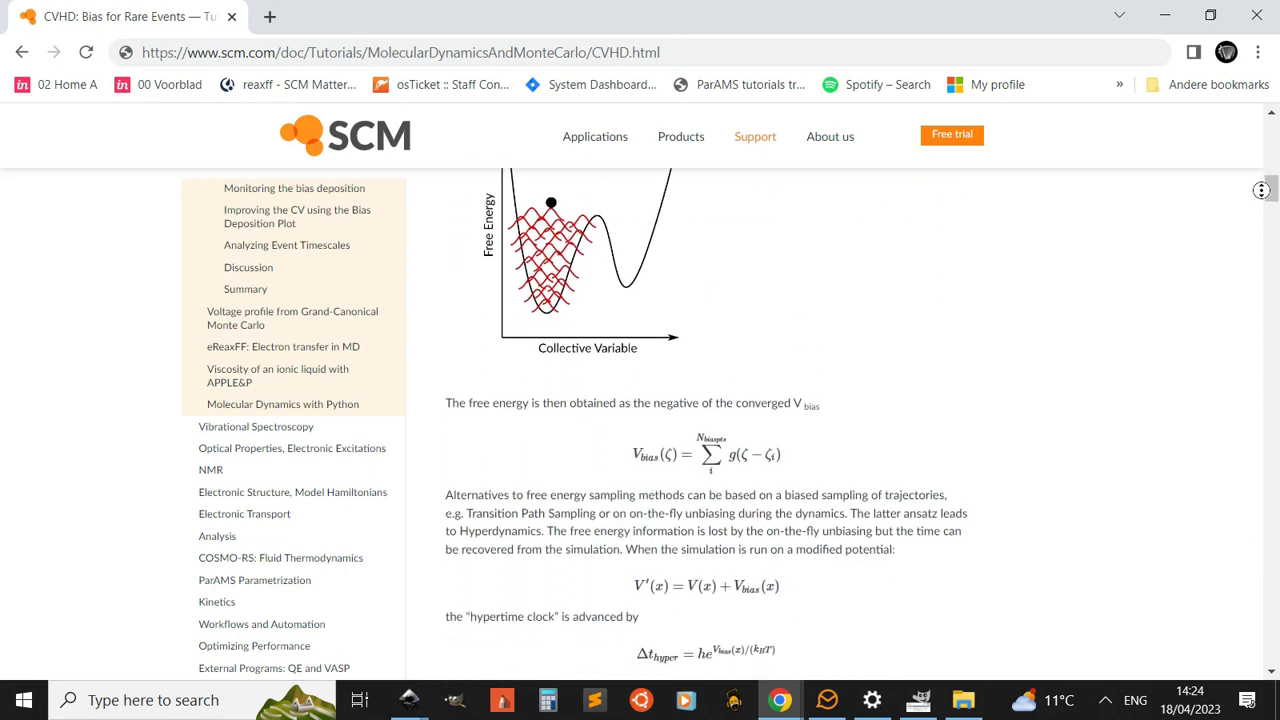
pyautogui.scroll(-3)
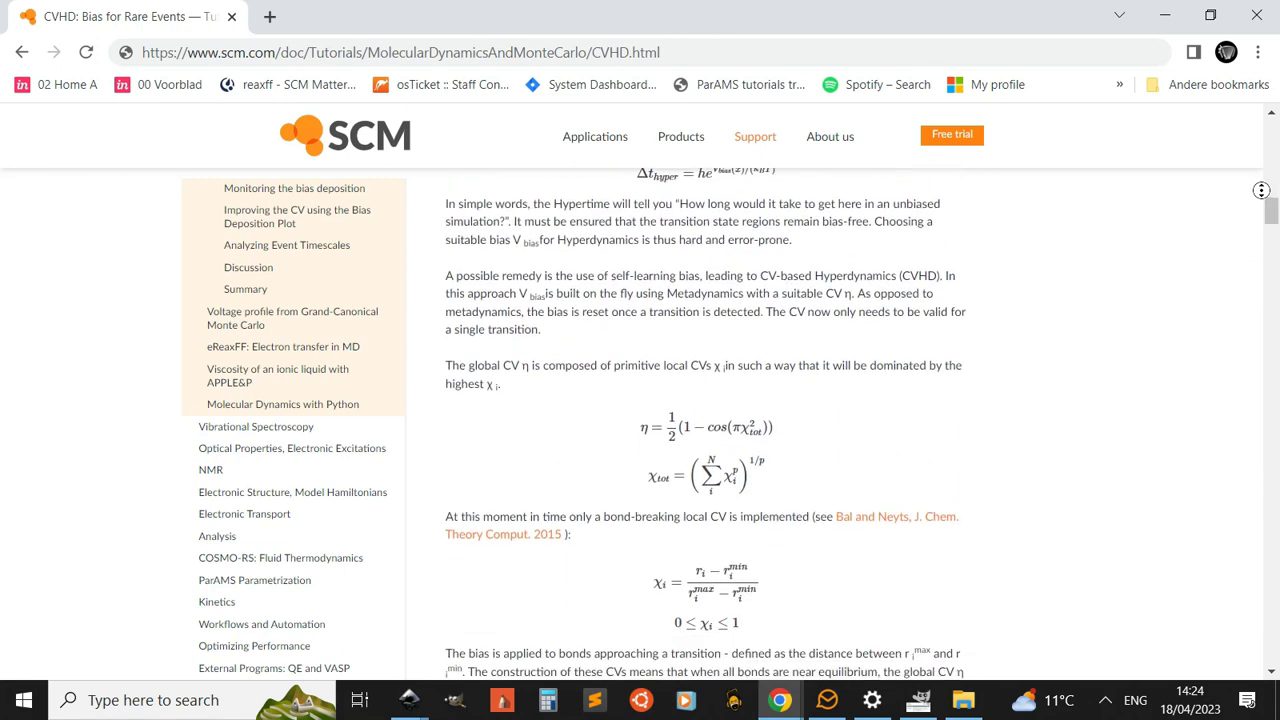
pyautogui.scroll(-3)
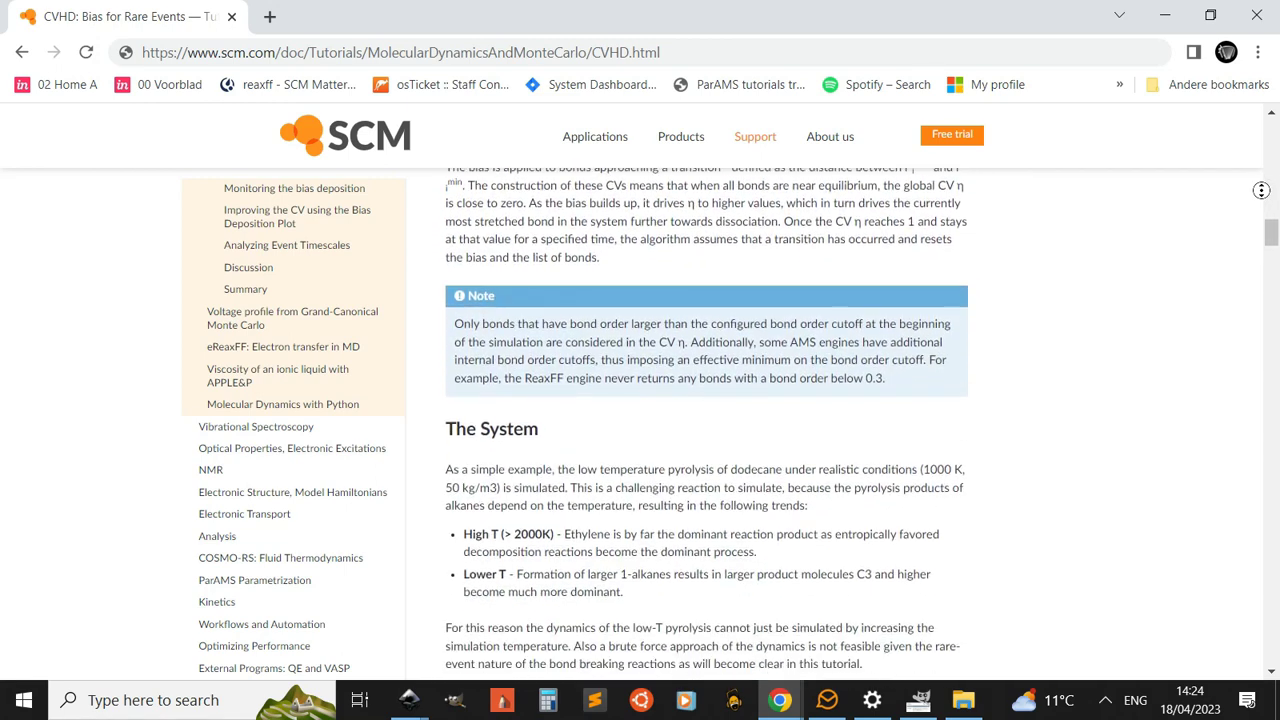
pyautogui.scroll(-3)
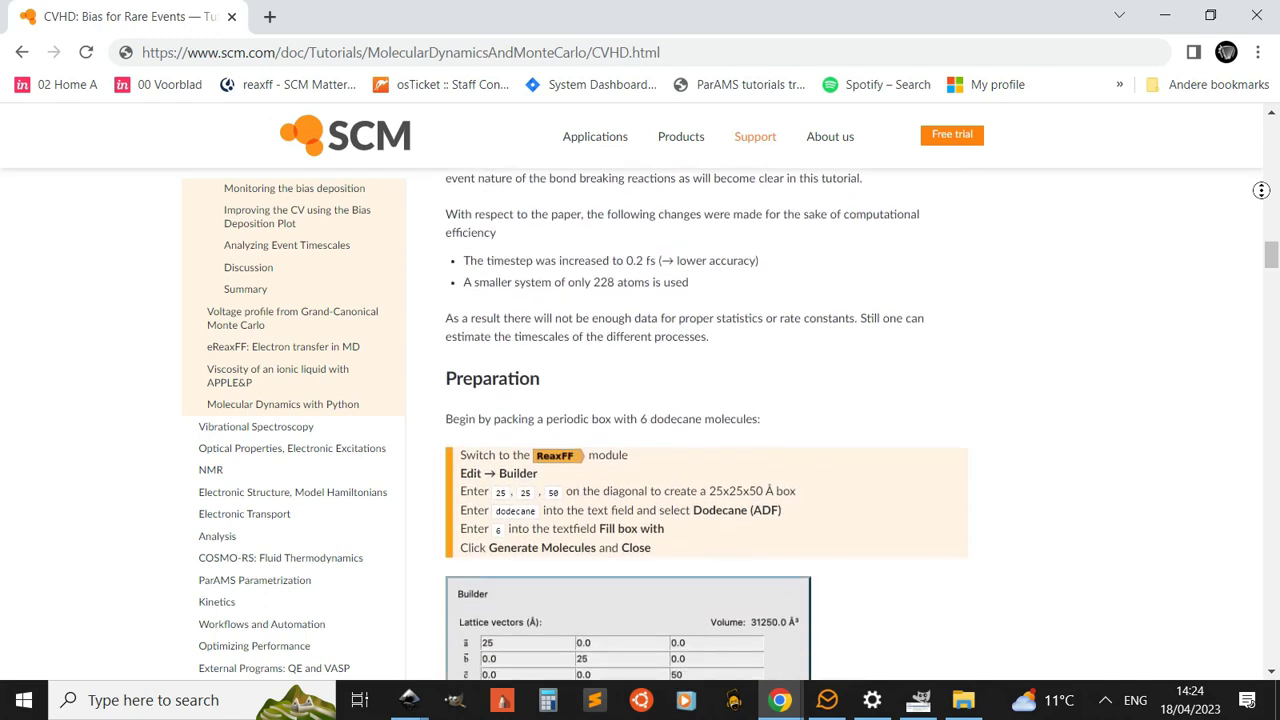
pyautogui.scroll(-3)
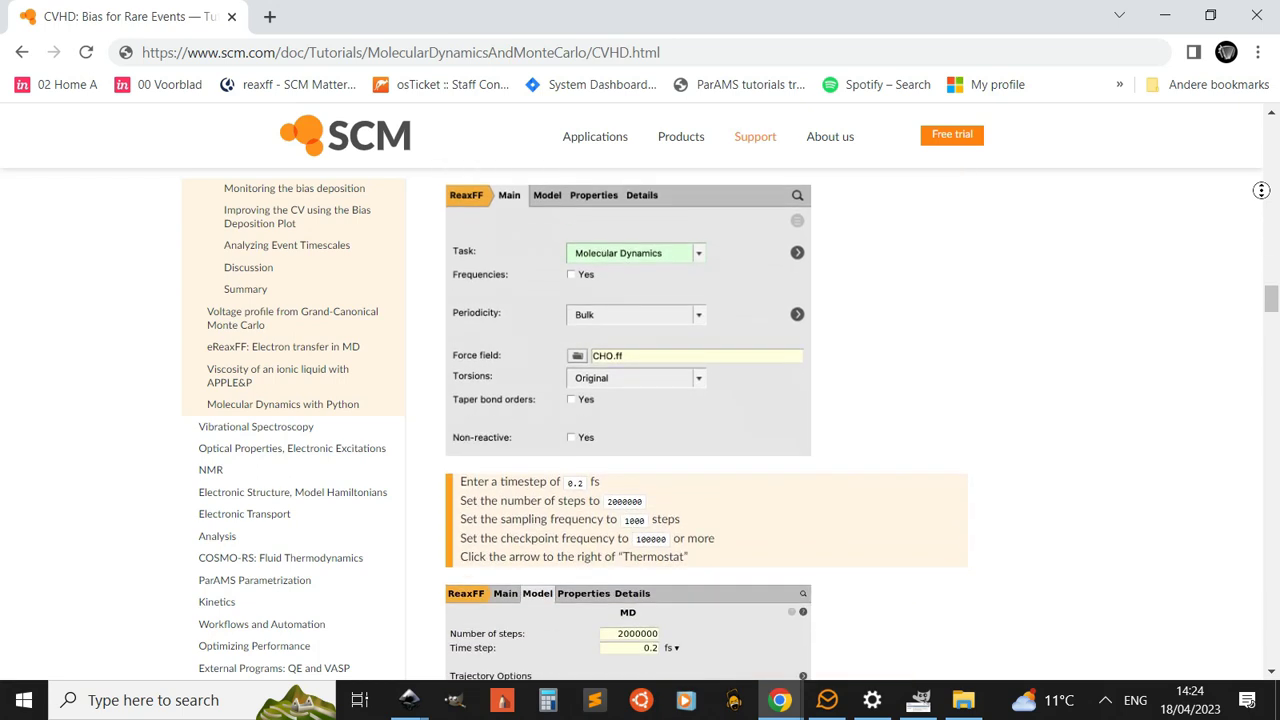
pyautogui.scroll(-3)
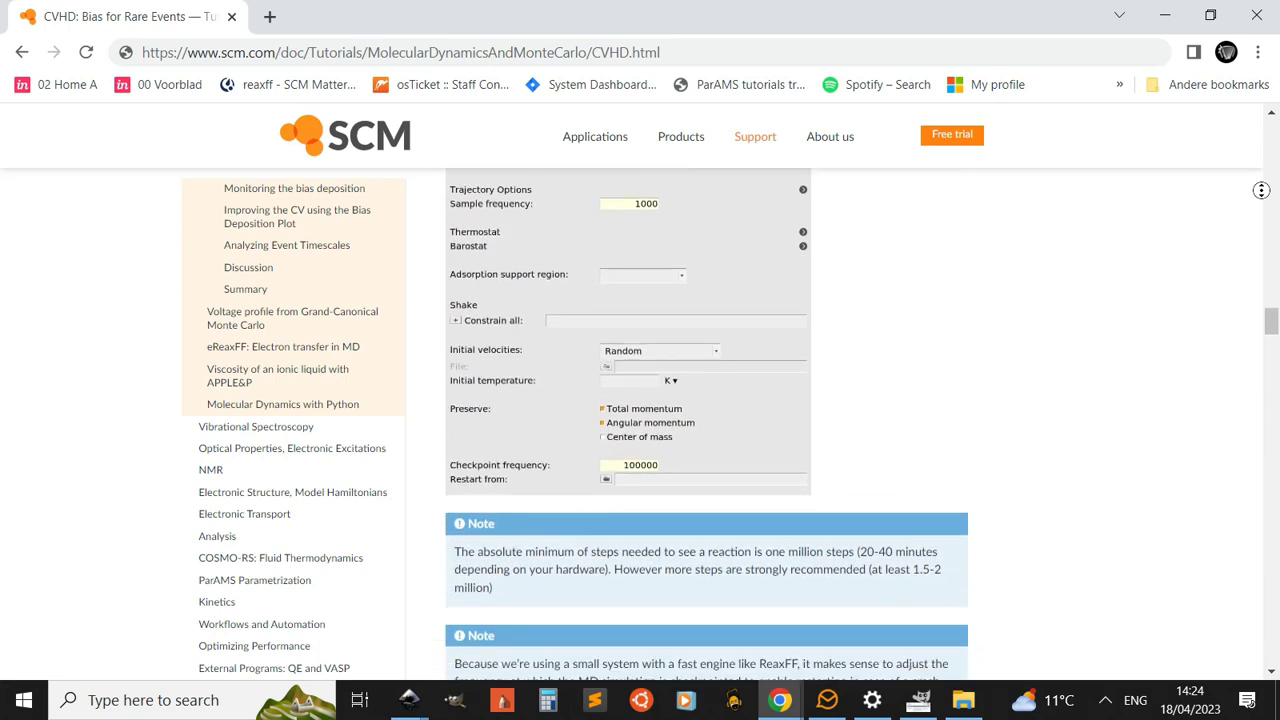
pyautogui.scroll(-3)
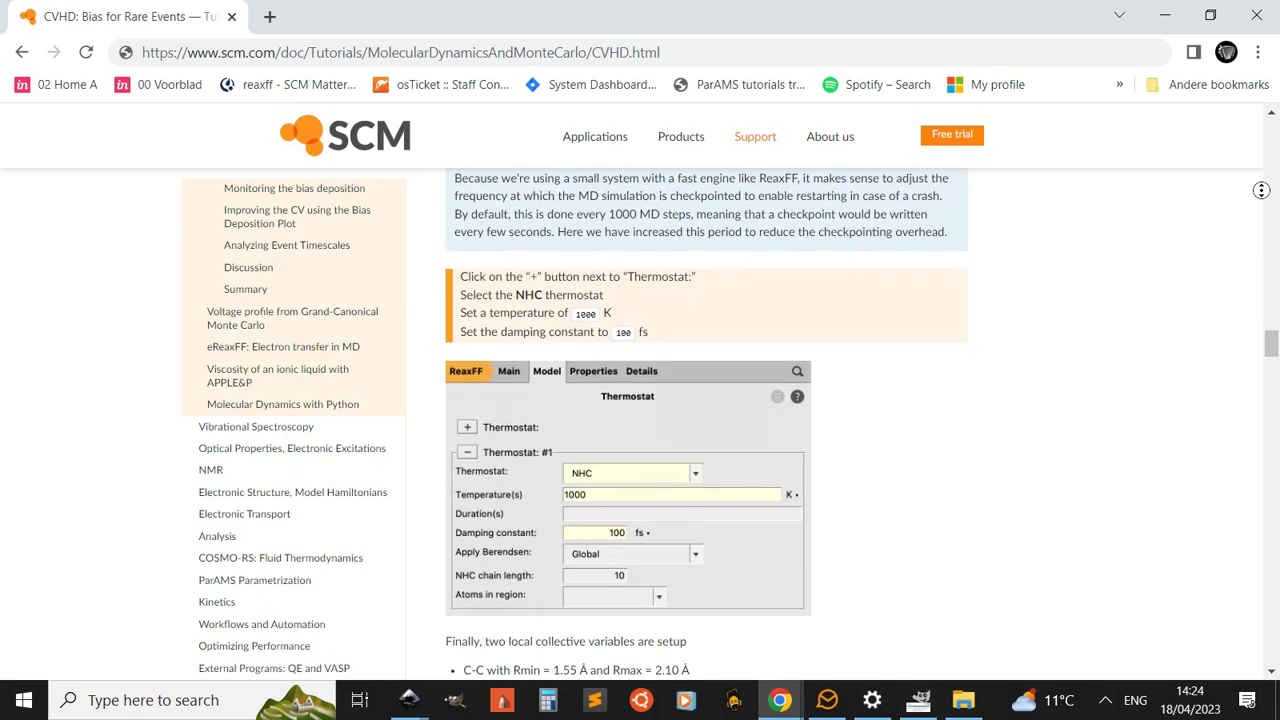
pyautogui.scroll(-3)
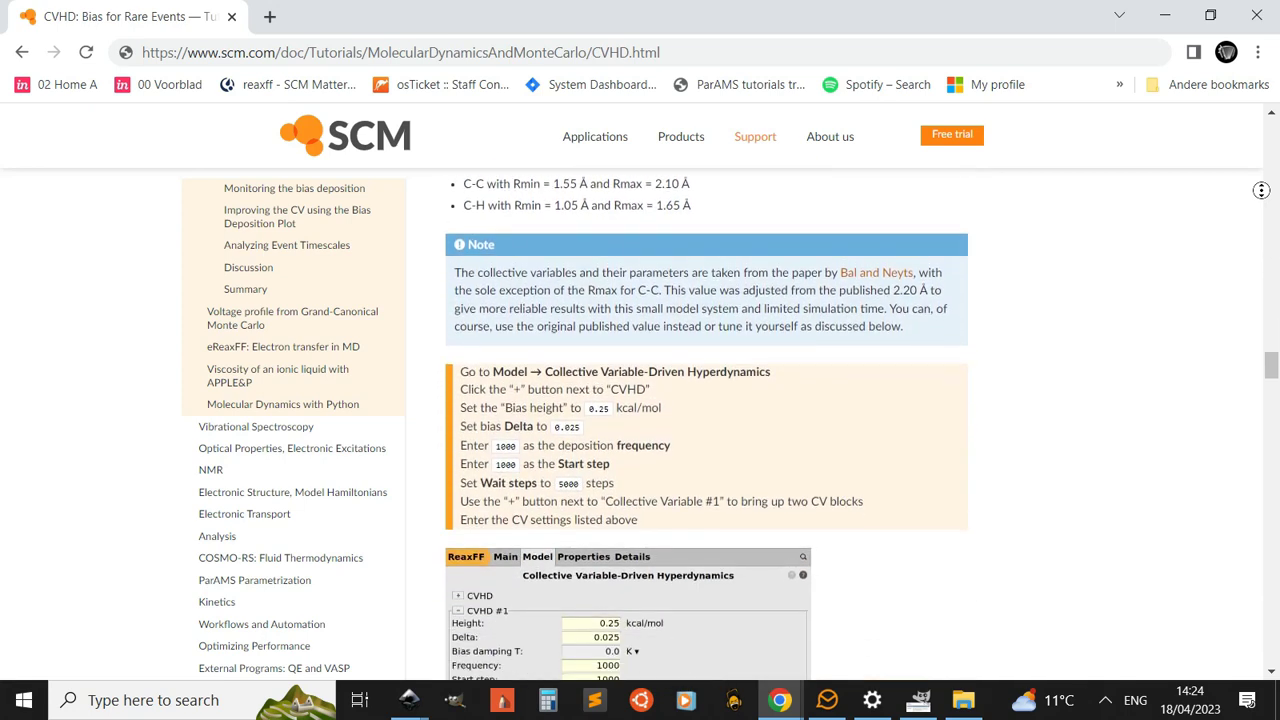
pyautogui.scroll(-3)
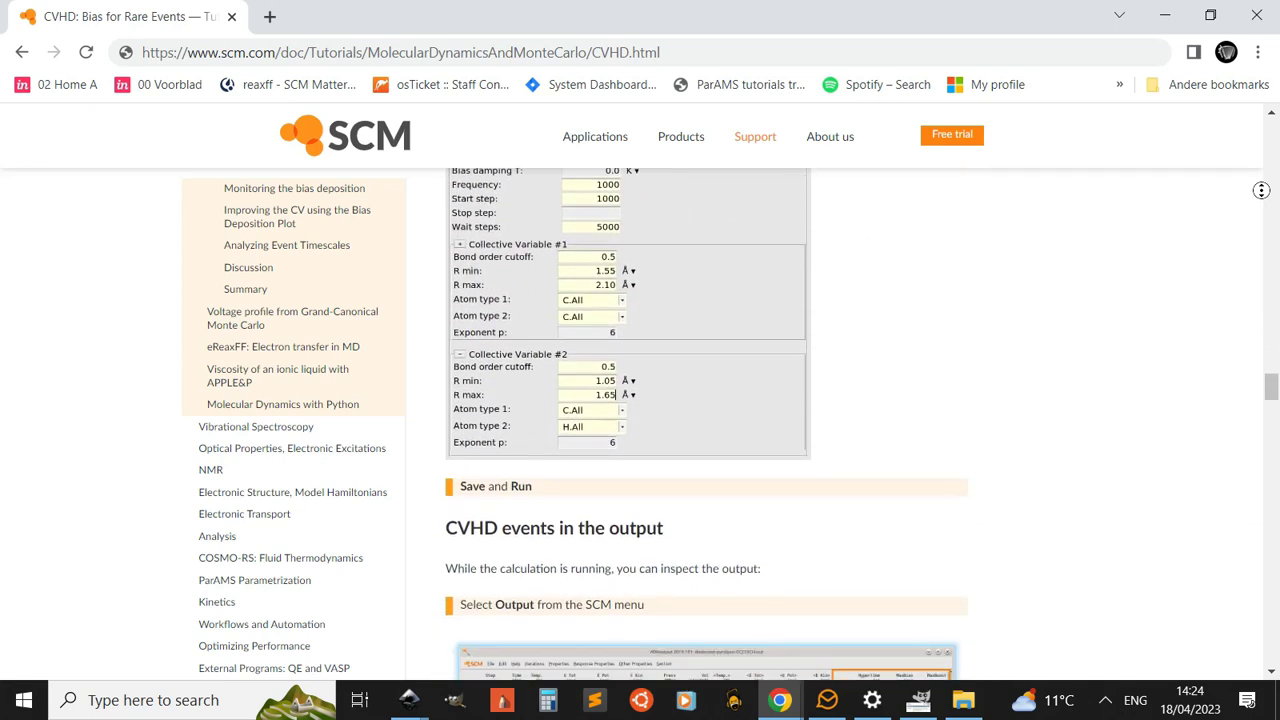
pyautogui.scroll(-3)
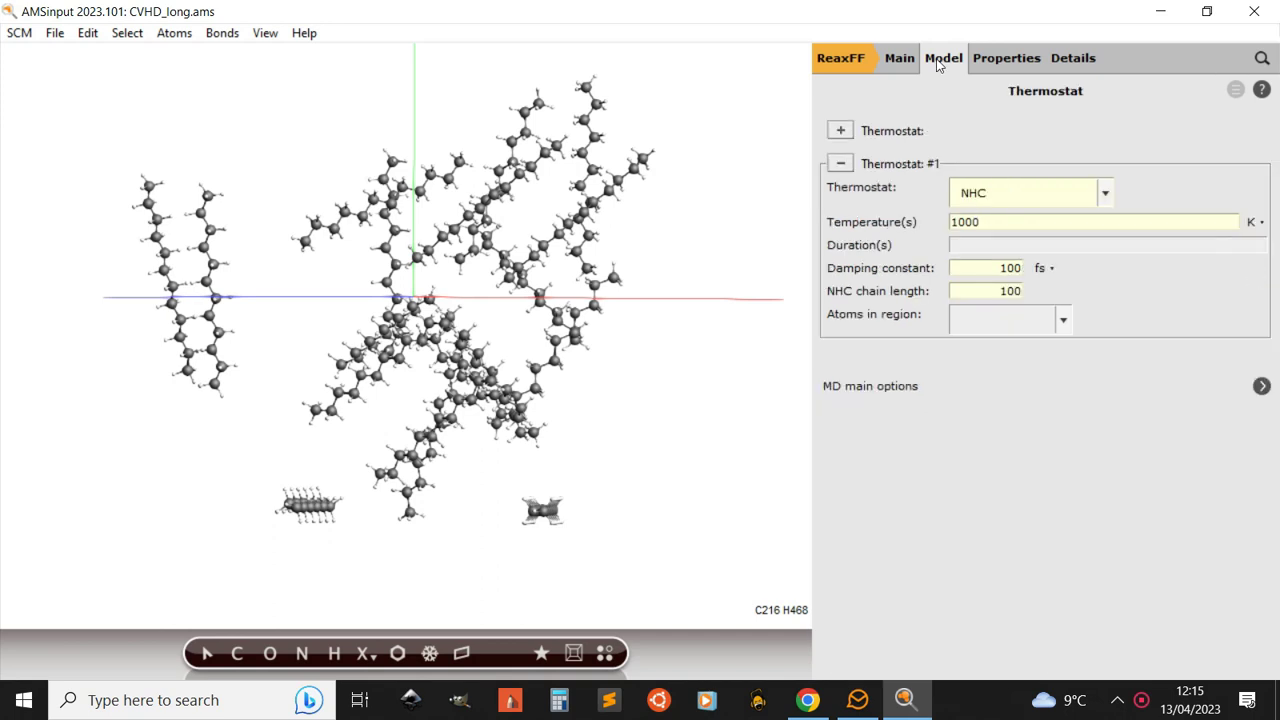
# Step: Show the CVHD #1 panel via Model > Collective Variable-Driven Hyperdynamics and review its collective variables
pyautogui.click(944, 56)
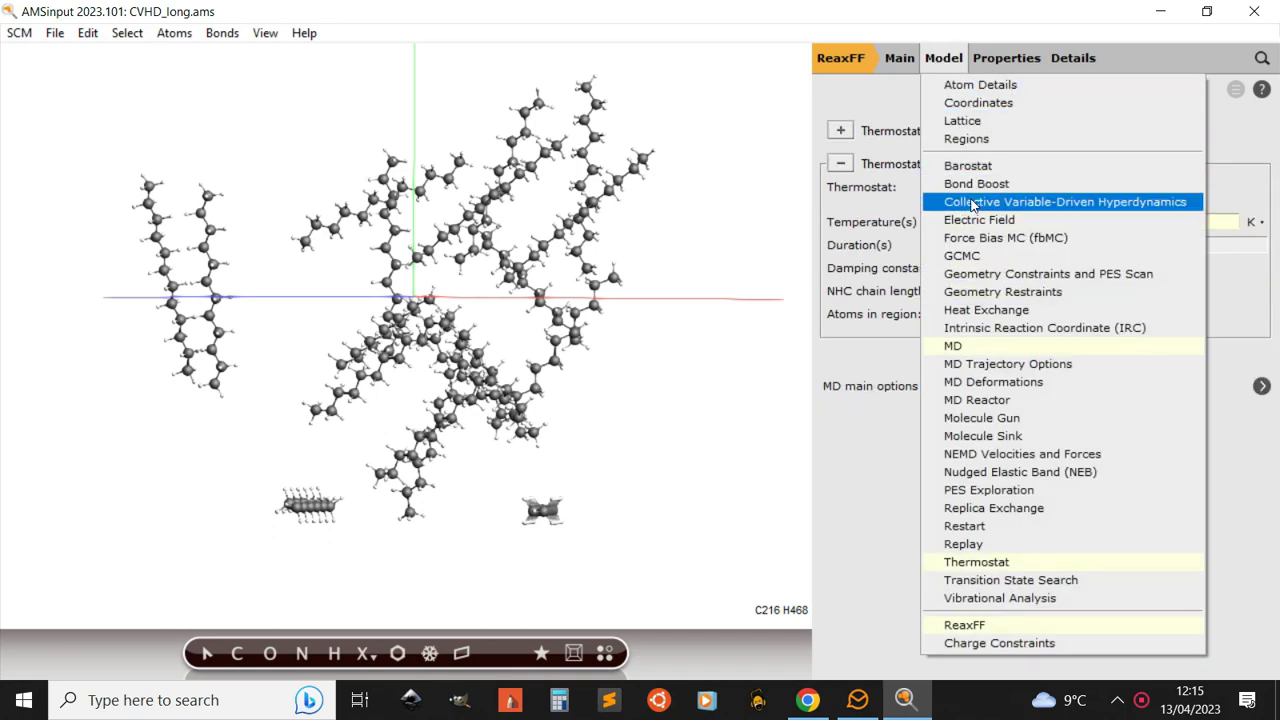
pyautogui.click(1064, 200)
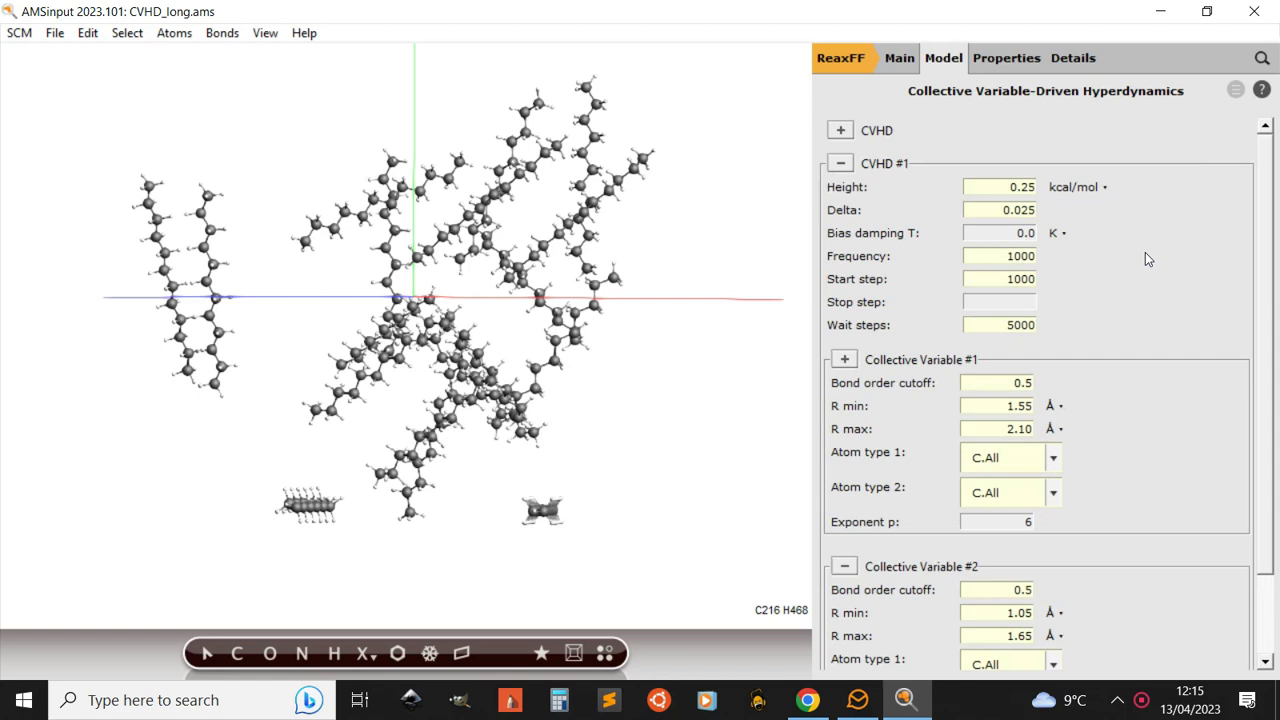
pyautogui.moveTo(1200, 268)
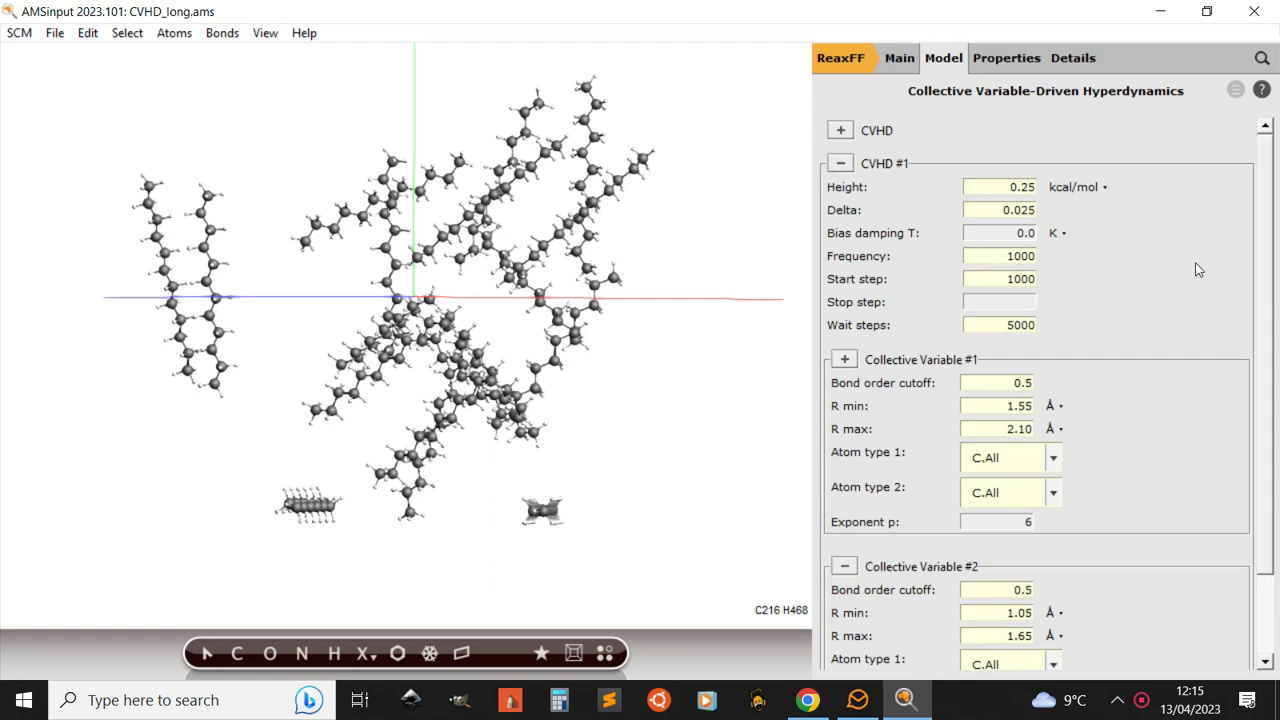
pyautogui.scroll(-3)
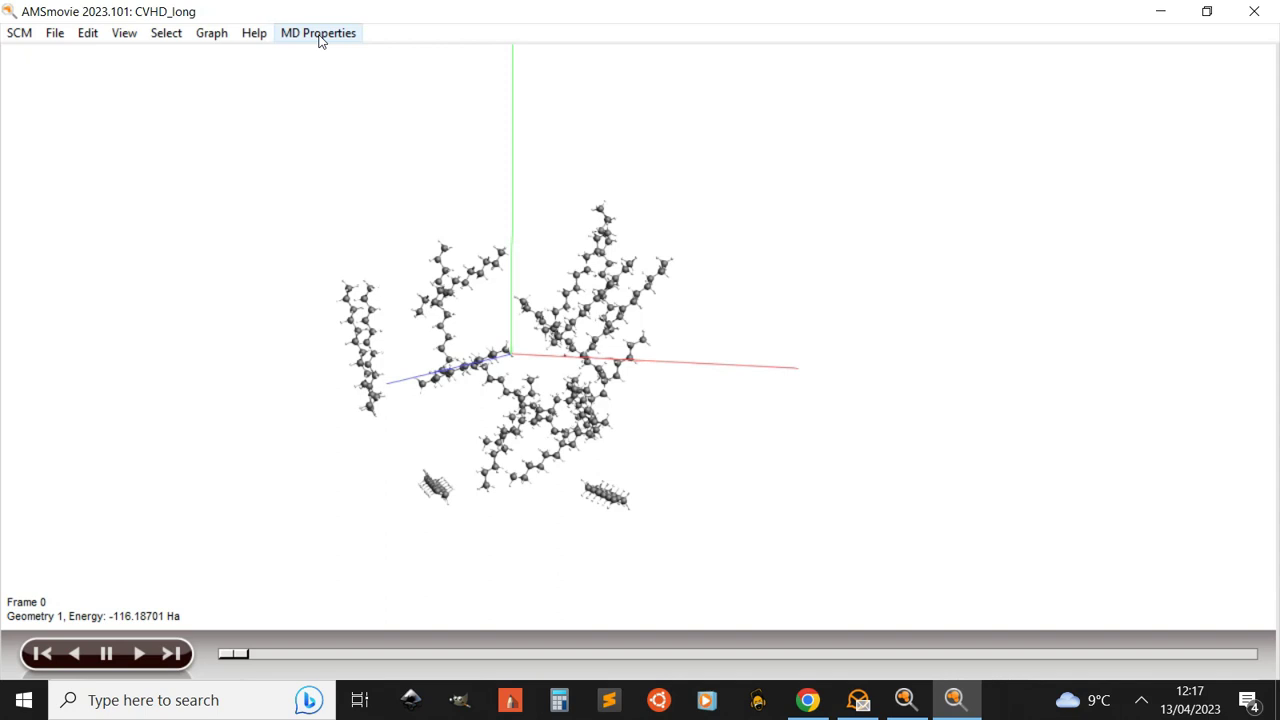
# Step: Plot Bias Energy from MD Properties for the CVHD_long trajectory
pyautogui.click(318, 32)
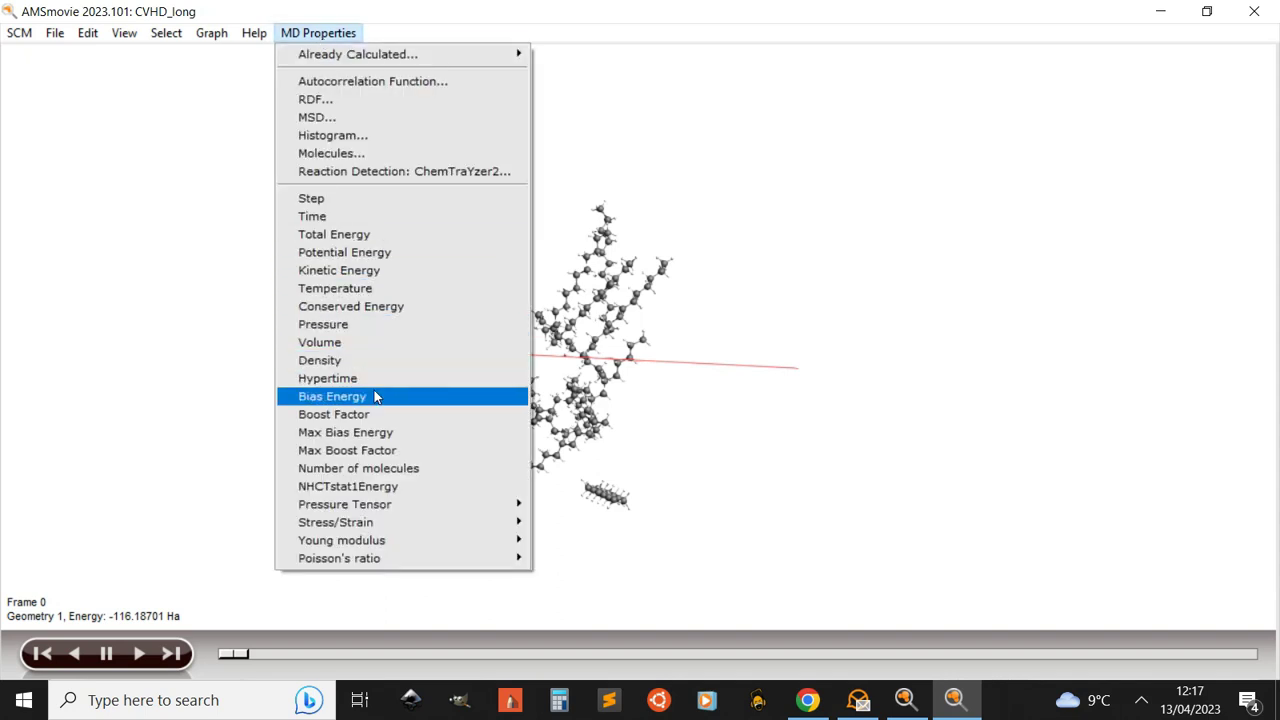
pyautogui.click(332, 396)
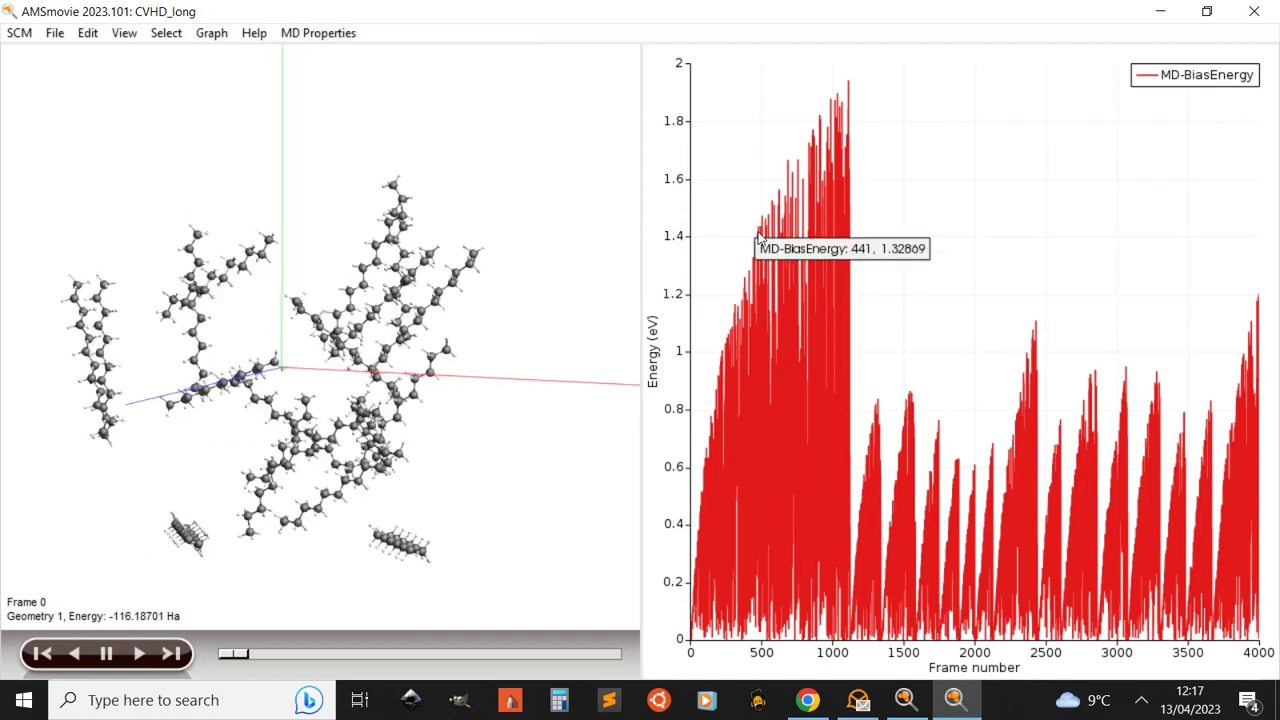
pyautogui.moveTo(338, 42)
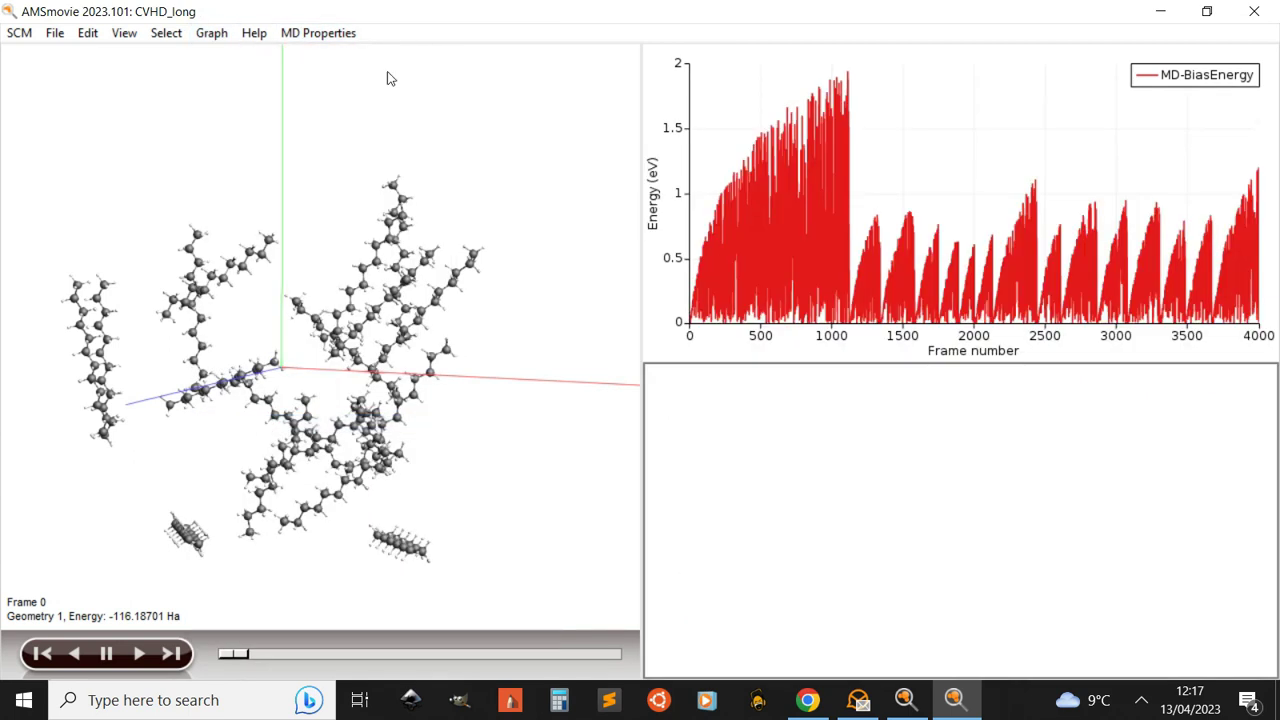
# Step: Plot Hypertime from MD Properties in the new second graph
pyautogui.click(318, 32)
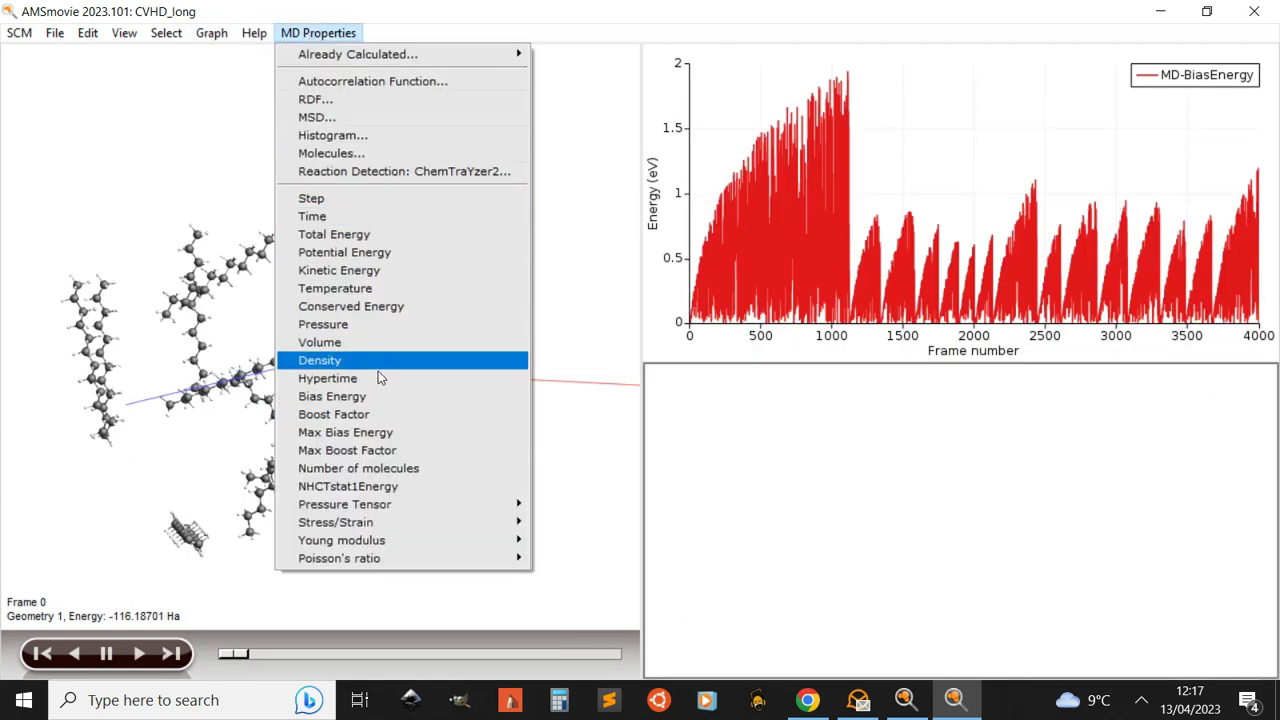
pyautogui.click(358, 468)
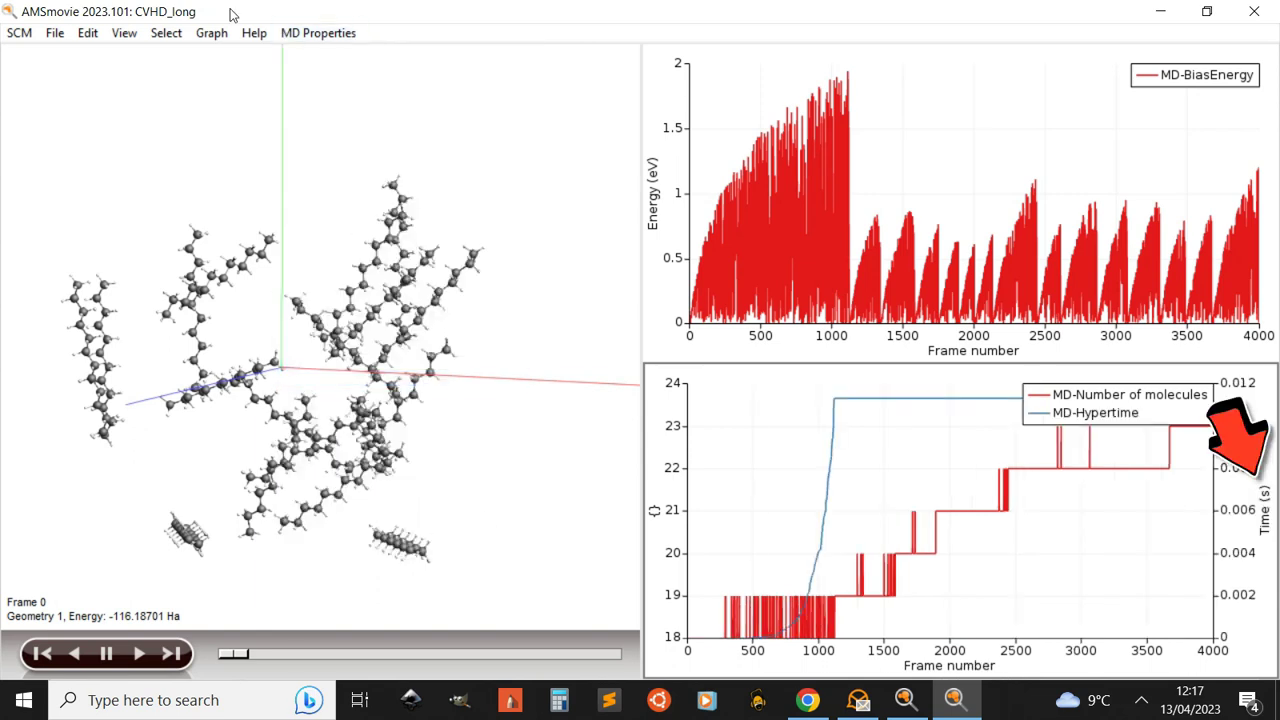
pyautogui.click(318, 32)
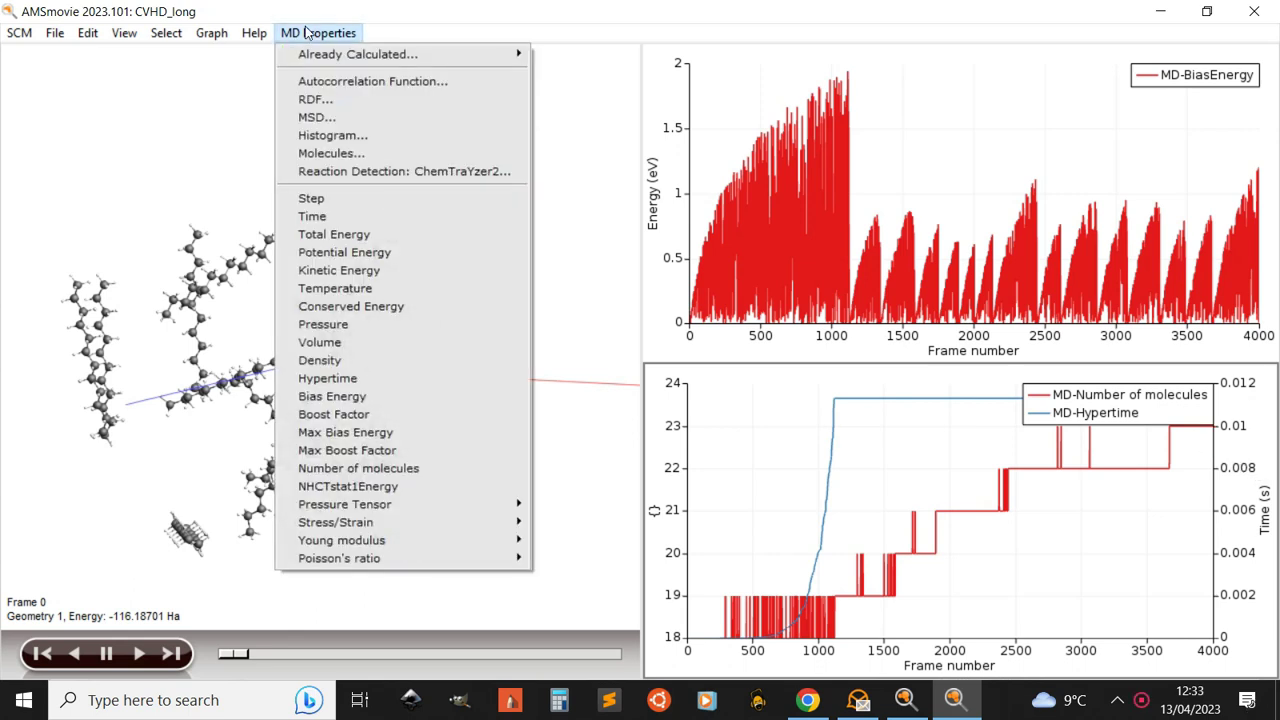
# Step: Run a ChemTraYzer2 reaction detection analysis with default settings
pyautogui.click(350, 176)
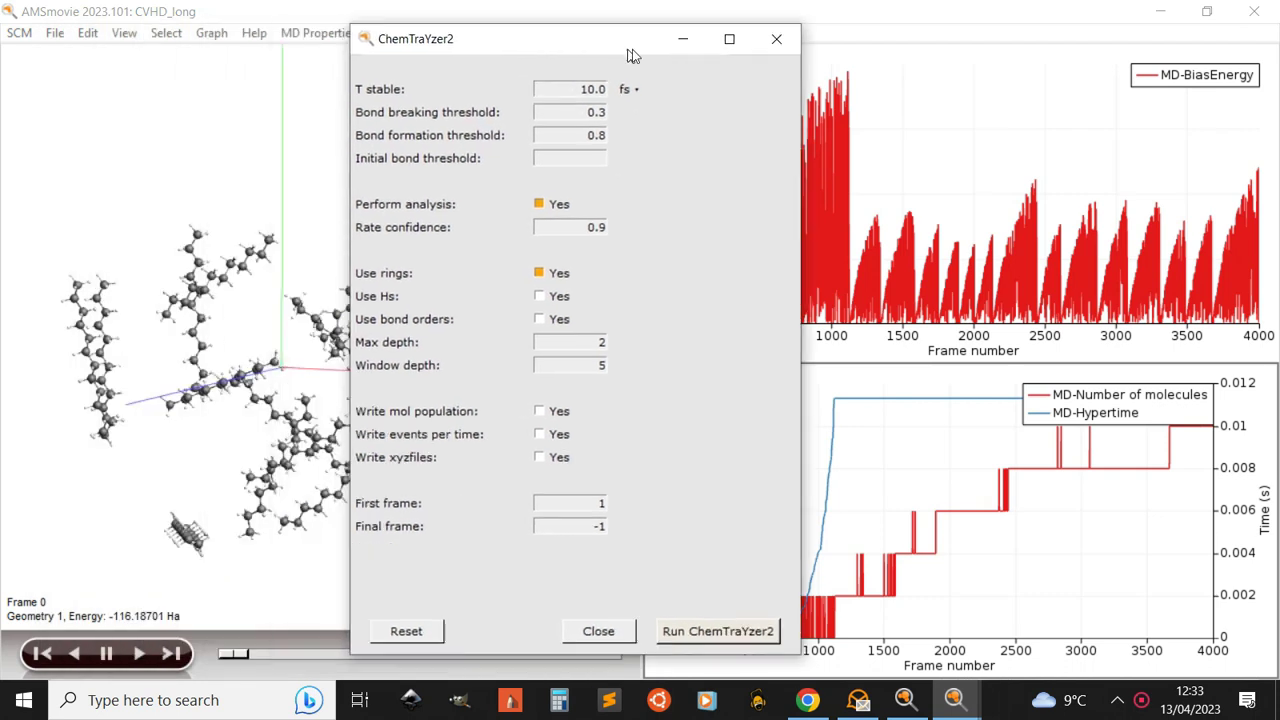
pyautogui.click(716, 632)
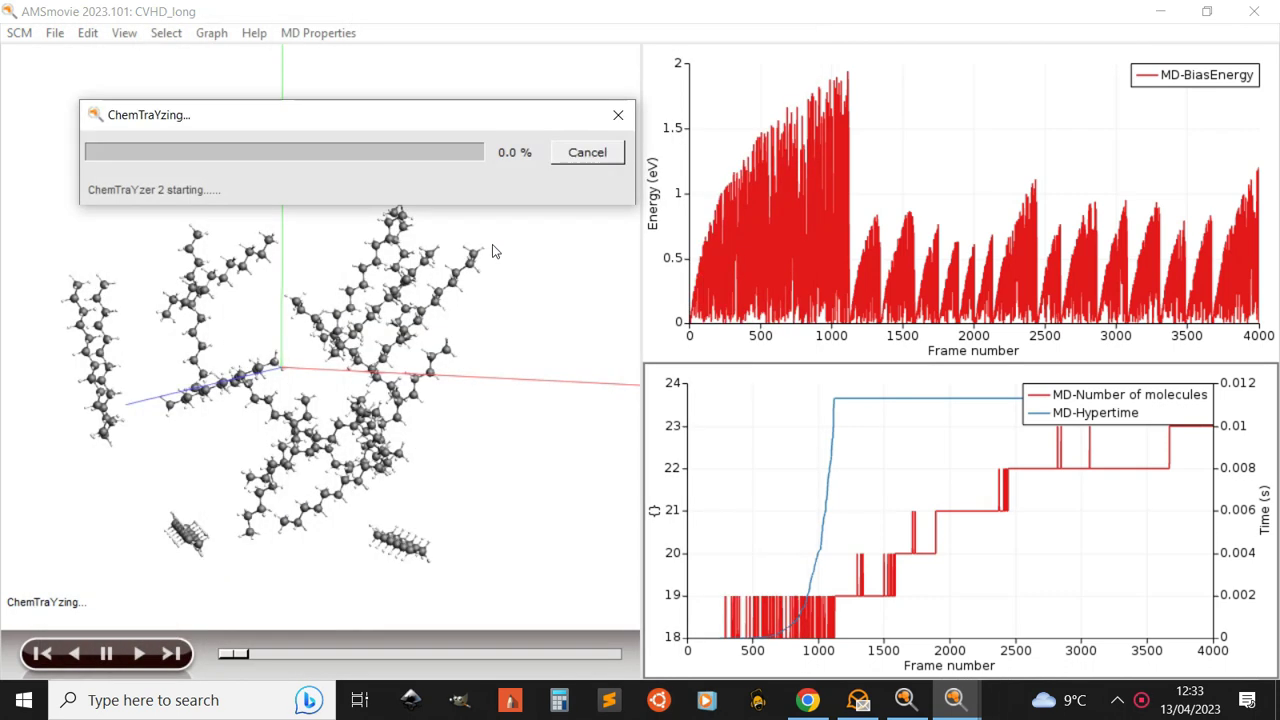